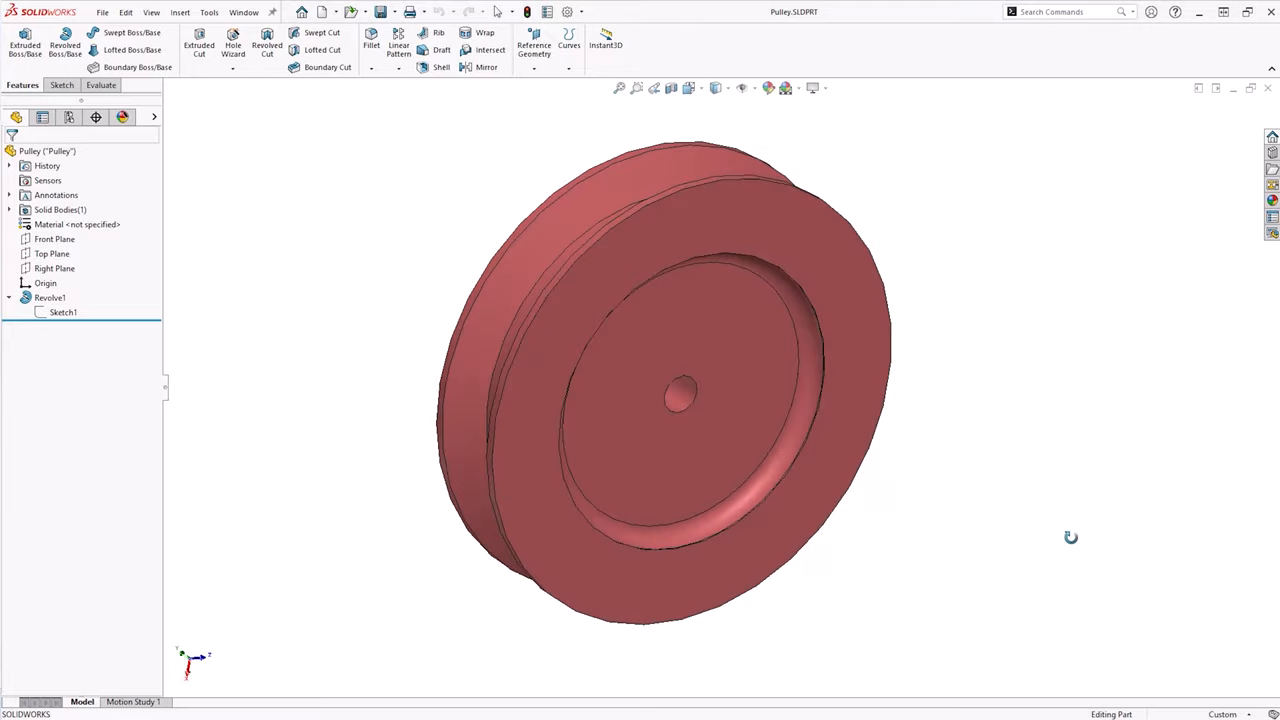
Start a new part and begin a sketch, awaiting a plane selection.
{"action": "left_click_drag", "start_coordinate": [1070, 536], "coordinate": [880, 532]}
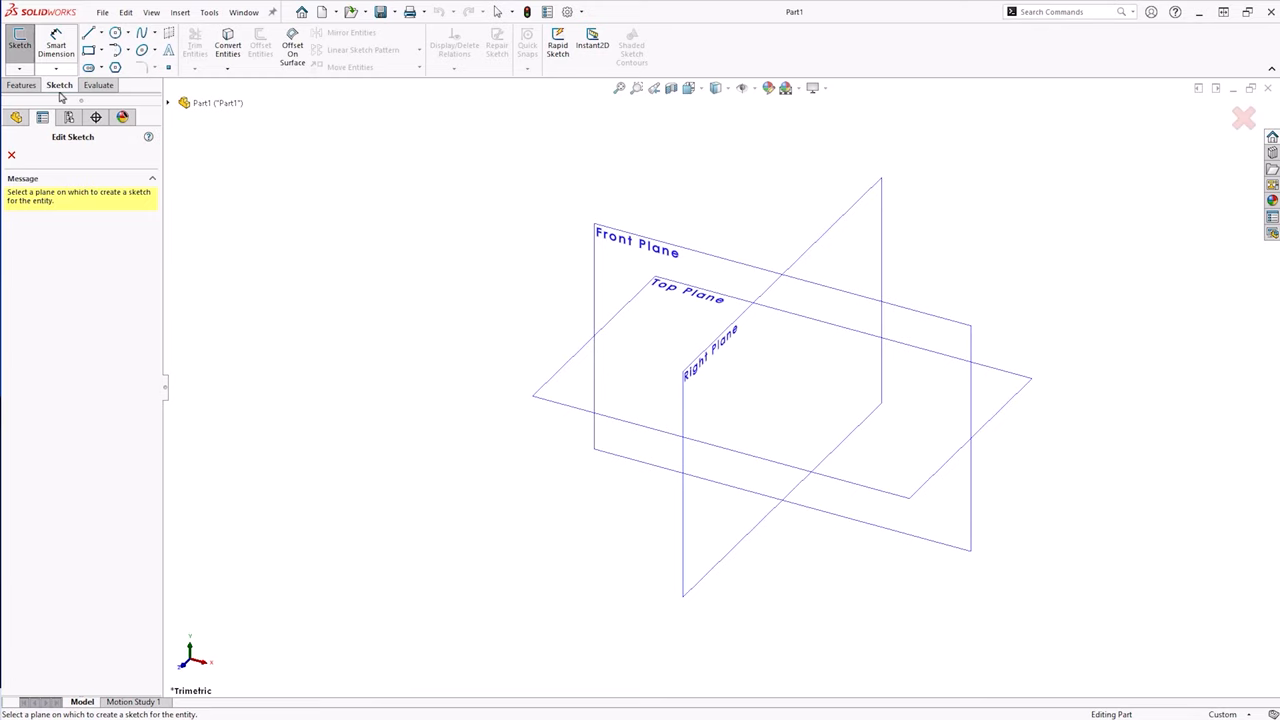
Start Sketch1 on the Top Plane for the pulley half cross-section.
{"action": "left_click", "coordinate": [688, 296]}
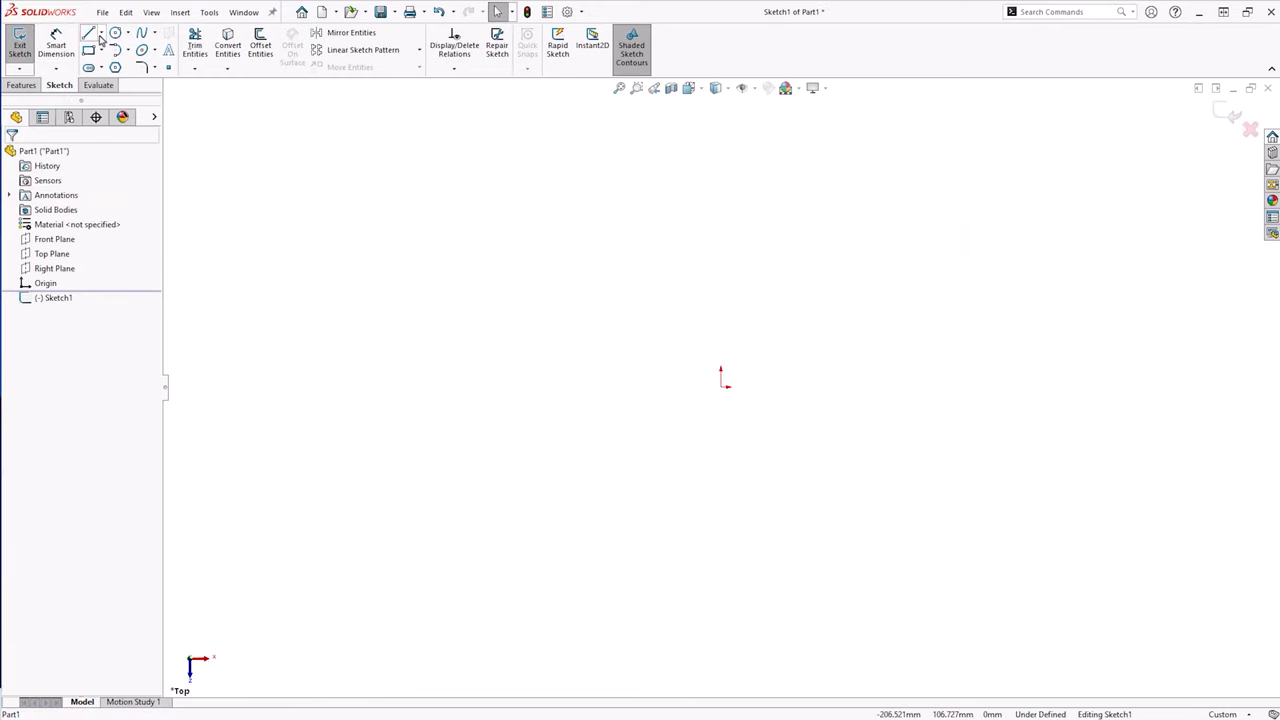
{"action": "left_click", "coordinate": [88, 32]}
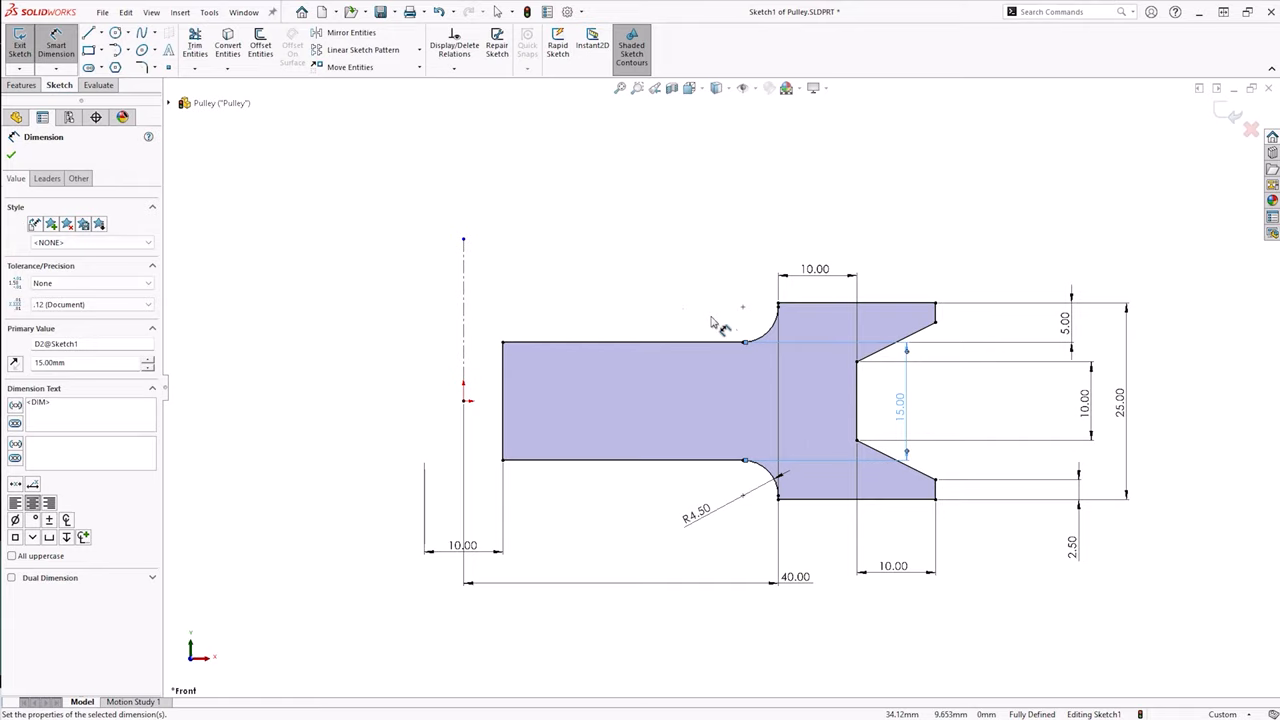
Revolve the pulley half cross-section sketch into a solid Revolve1 feature.
{"action": "left_click", "coordinate": [22, 84]}
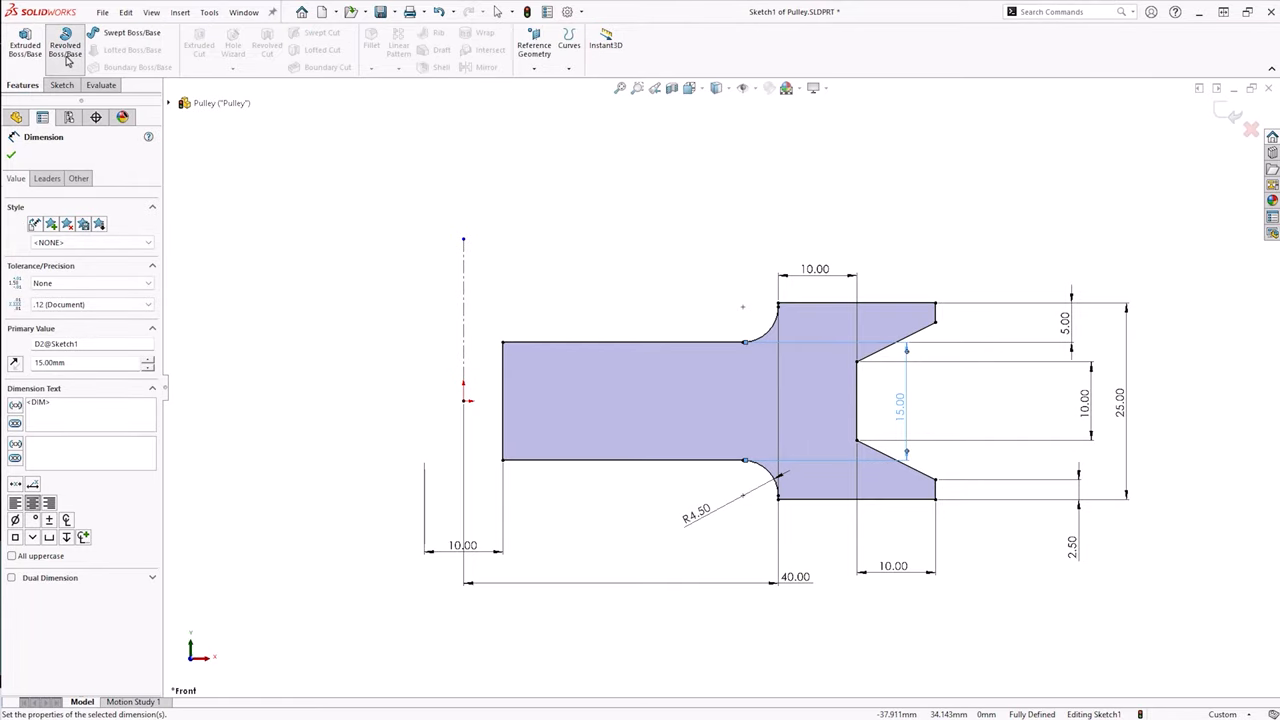
{"action": "left_click", "coordinate": [64, 48]}
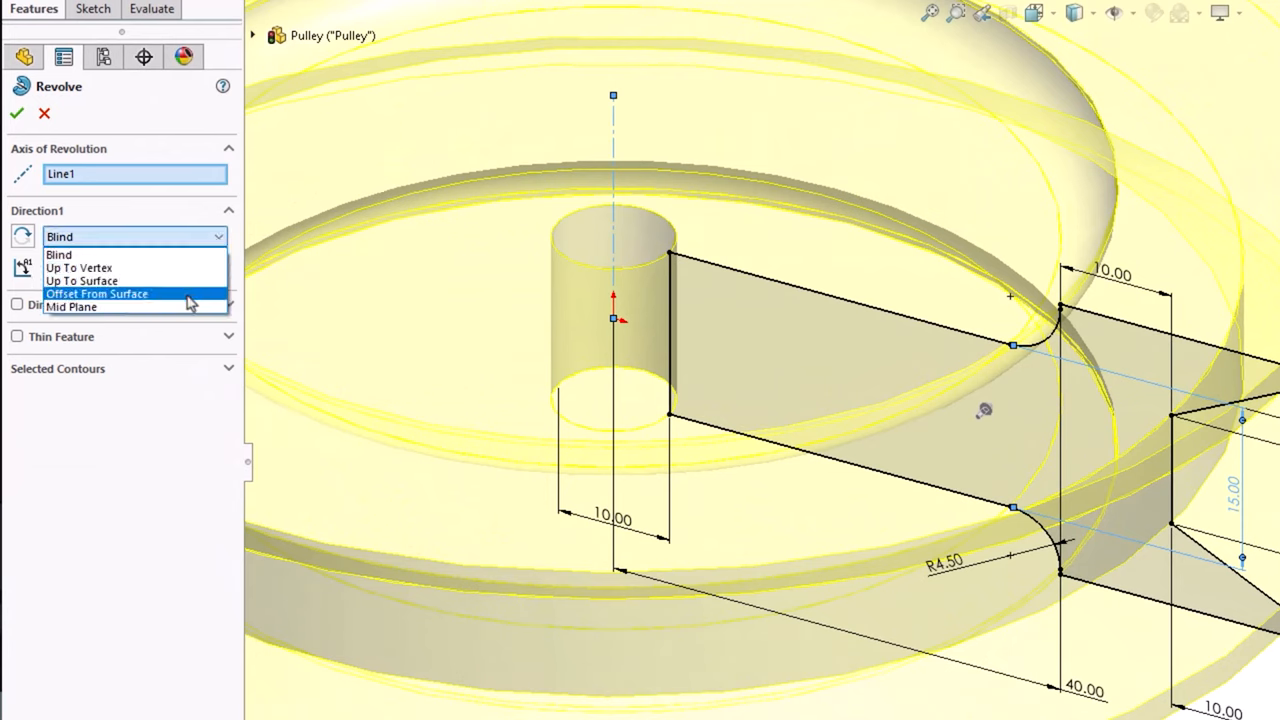
{"action": "left_click", "coordinate": [60, 254]}
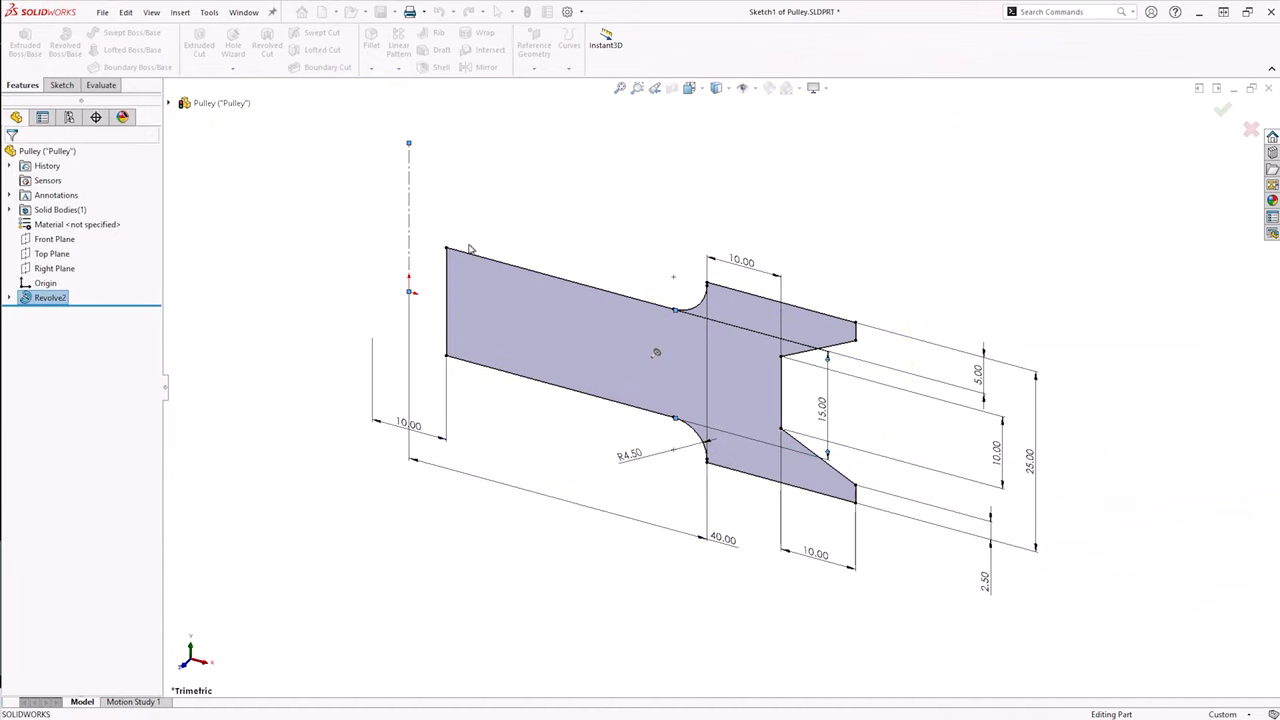
Begin a 360° Revolved Boss/Base of the Pulley Wide cross-section sketch.
{"action": "left_click", "coordinate": [1222, 110]}
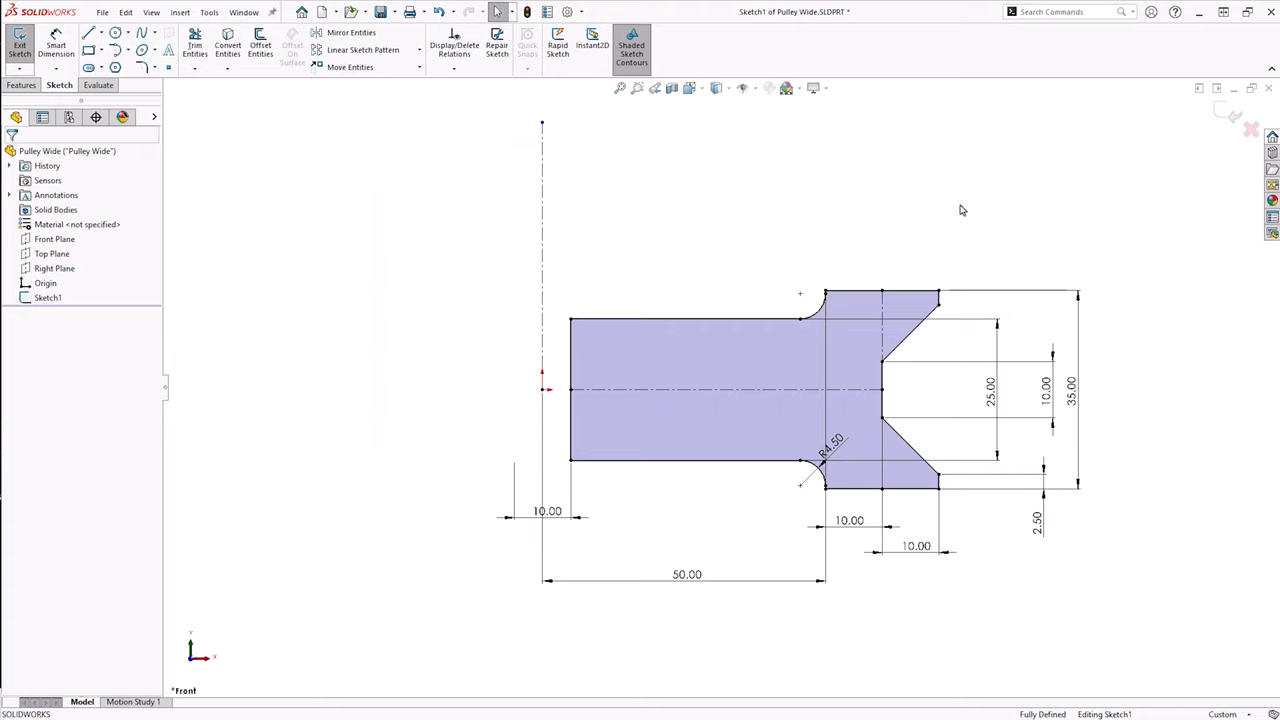
{"action": "mouse_move", "coordinate": [560, 258]}
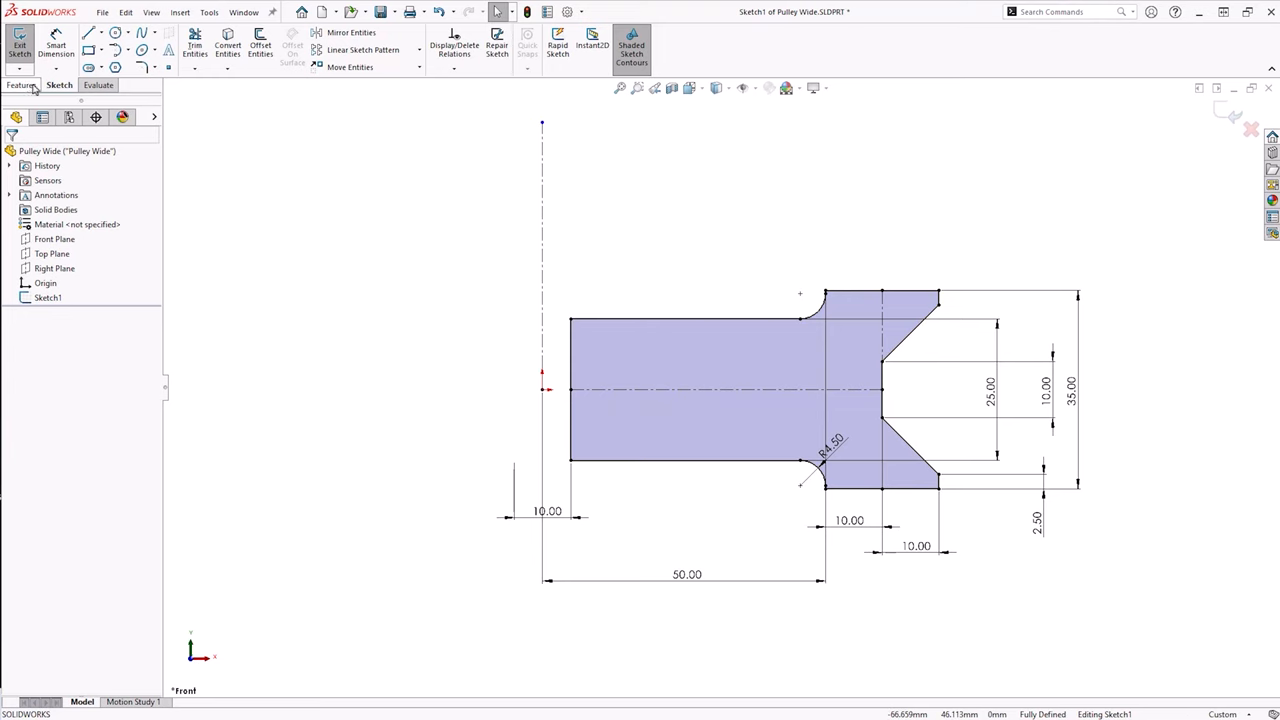
{"action": "left_click", "coordinate": [64, 44]}
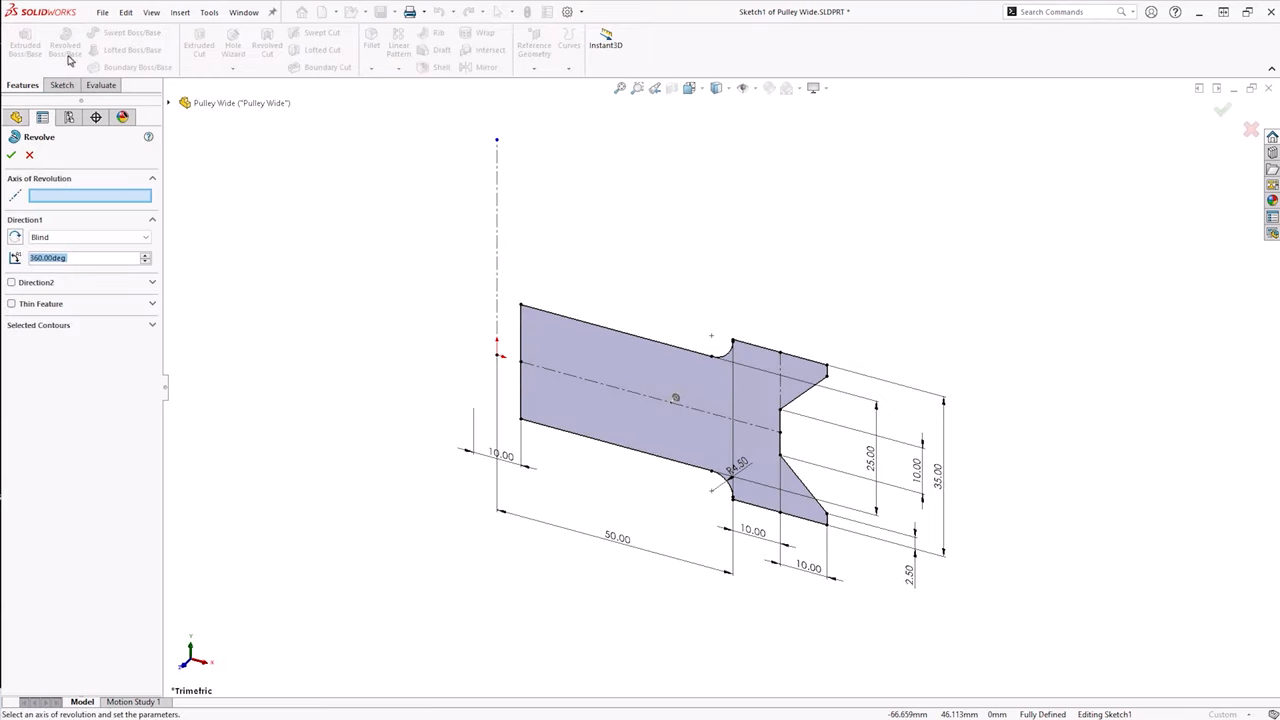
{"action": "left_click", "coordinate": [496, 250]}
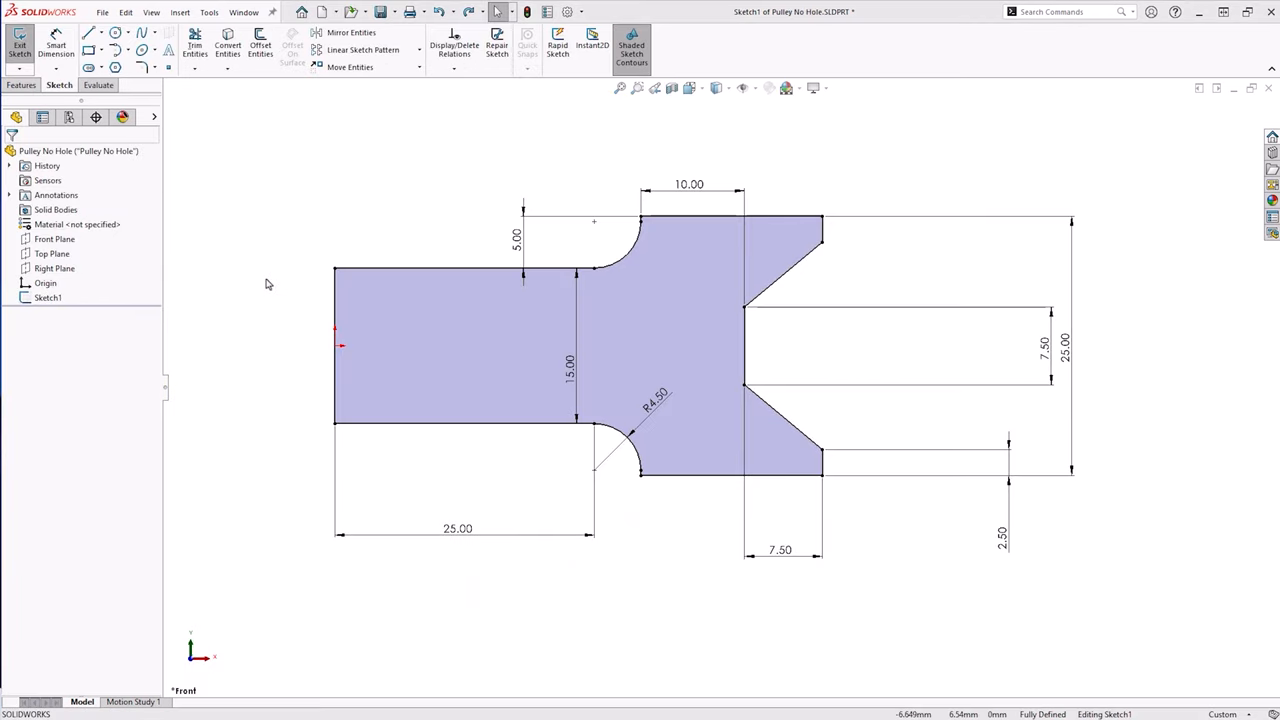
{"action": "mouse_move", "coordinate": [308, 284]}
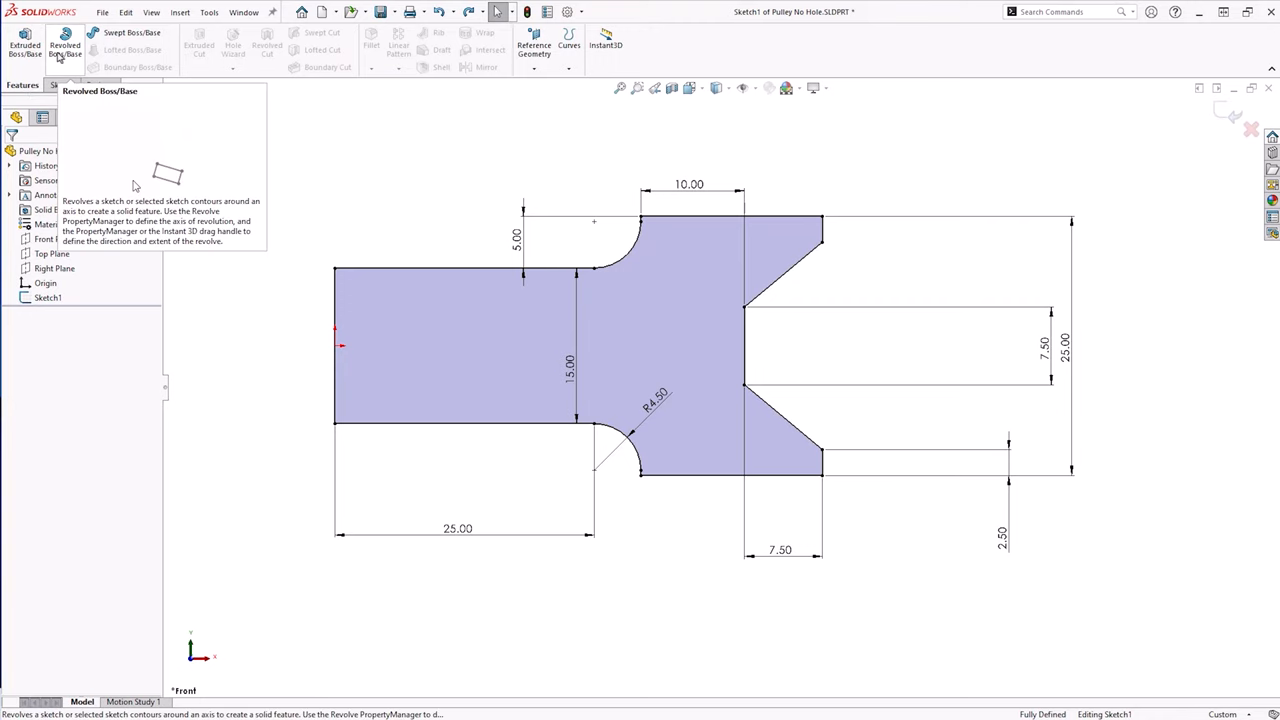
Revolve the Pulley No Hole cross-section sketch into a solid hub pulley.
{"action": "left_click", "coordinate": [64, 44]}
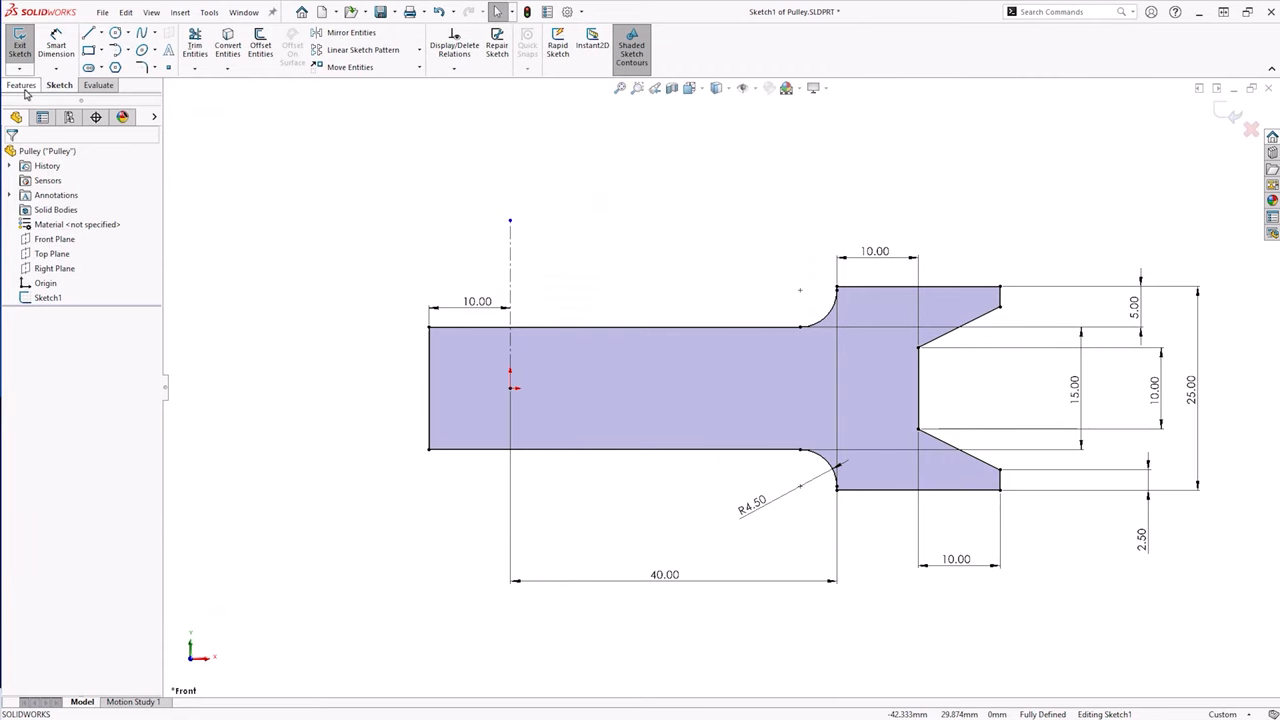
Revolve the Pulley sketch, leaving Part1's cylinder with its three-groove Sketch2.
{"action": "left_click", "coordinate": [22, 84]}
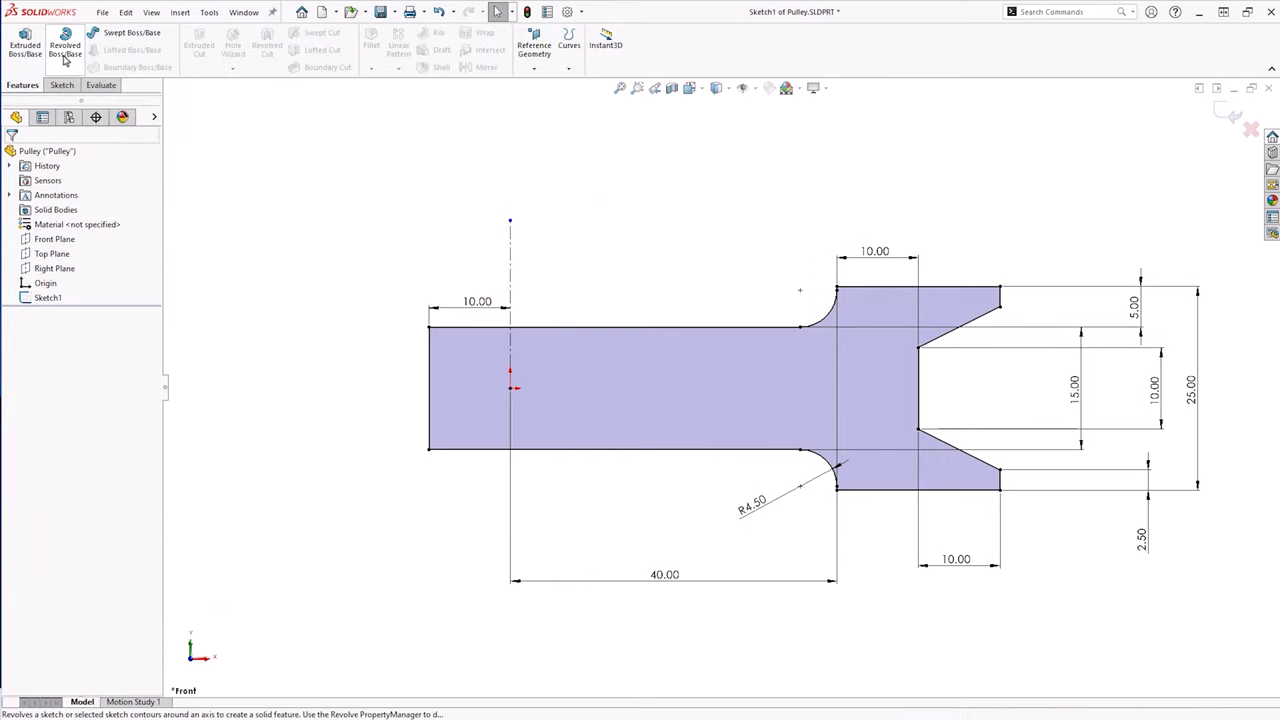
{"action": "left_click", "coordinate": [64, 48]}
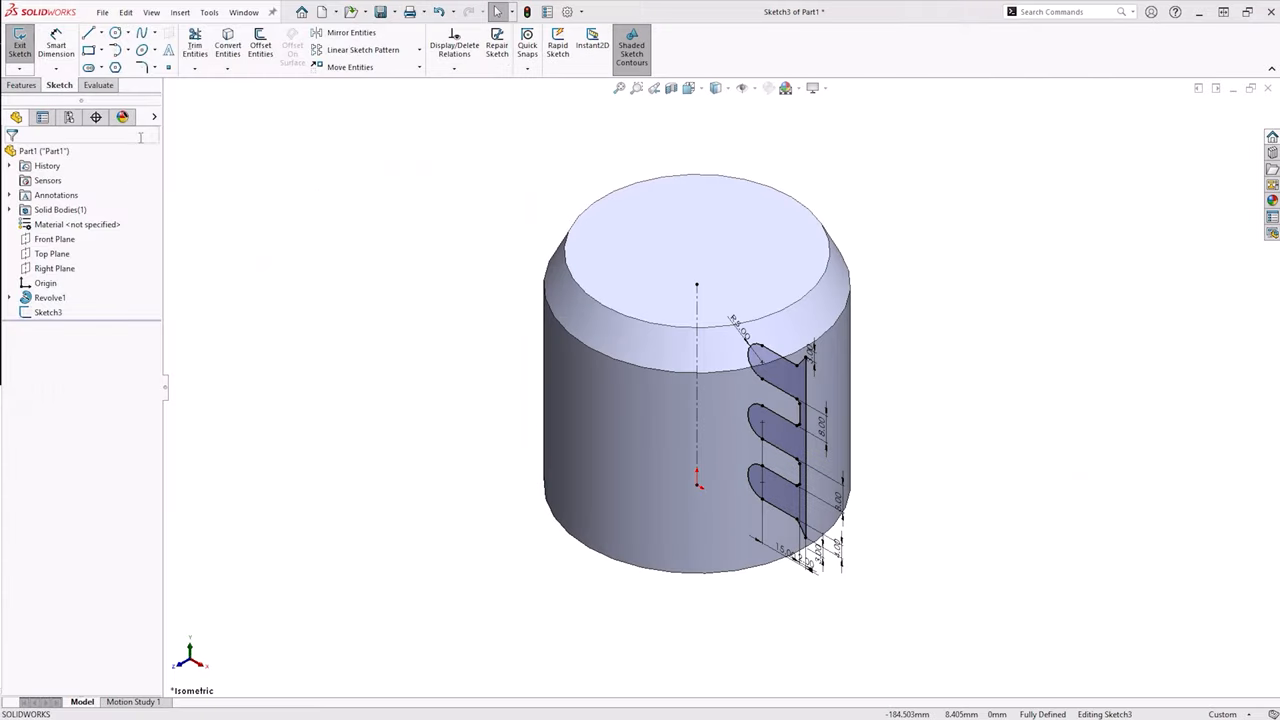
Start a 360° Blind Revolved Cut of the groove sketch around the cylinder.
{"action": "left_click", "coordinate": [22, 84]}
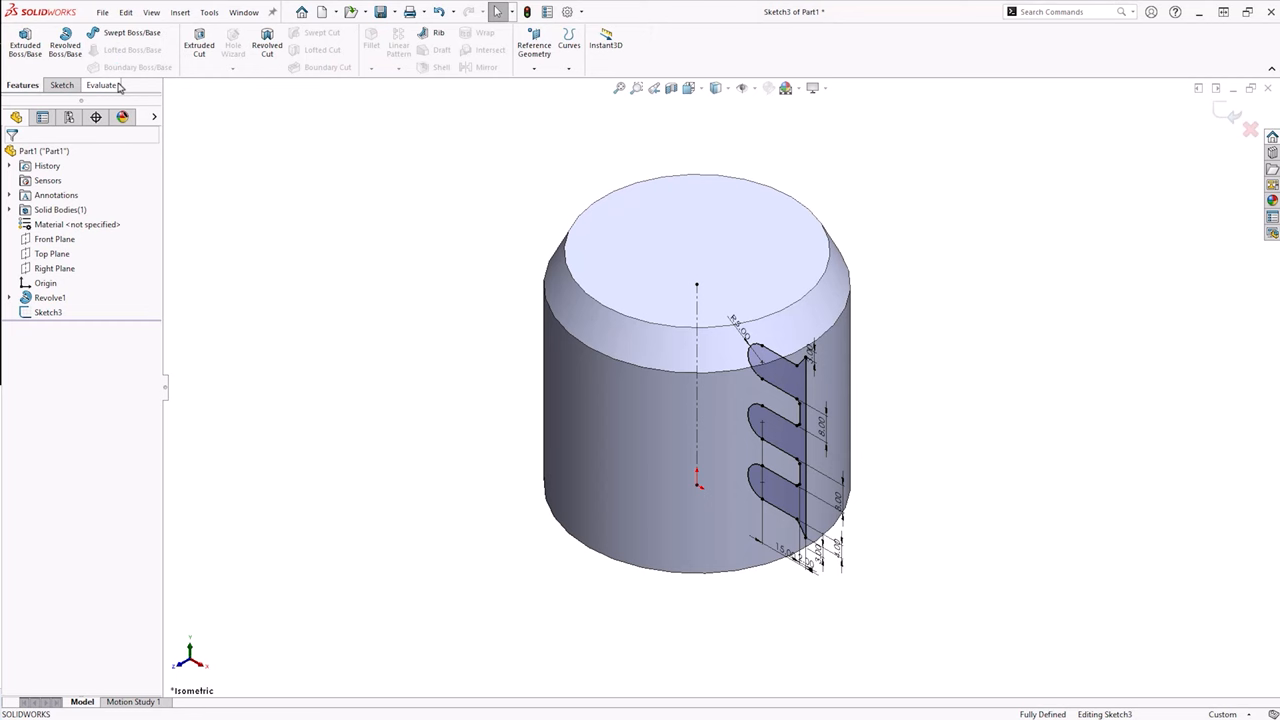
{"action": "left_click", "coordinate": [268, 44]}
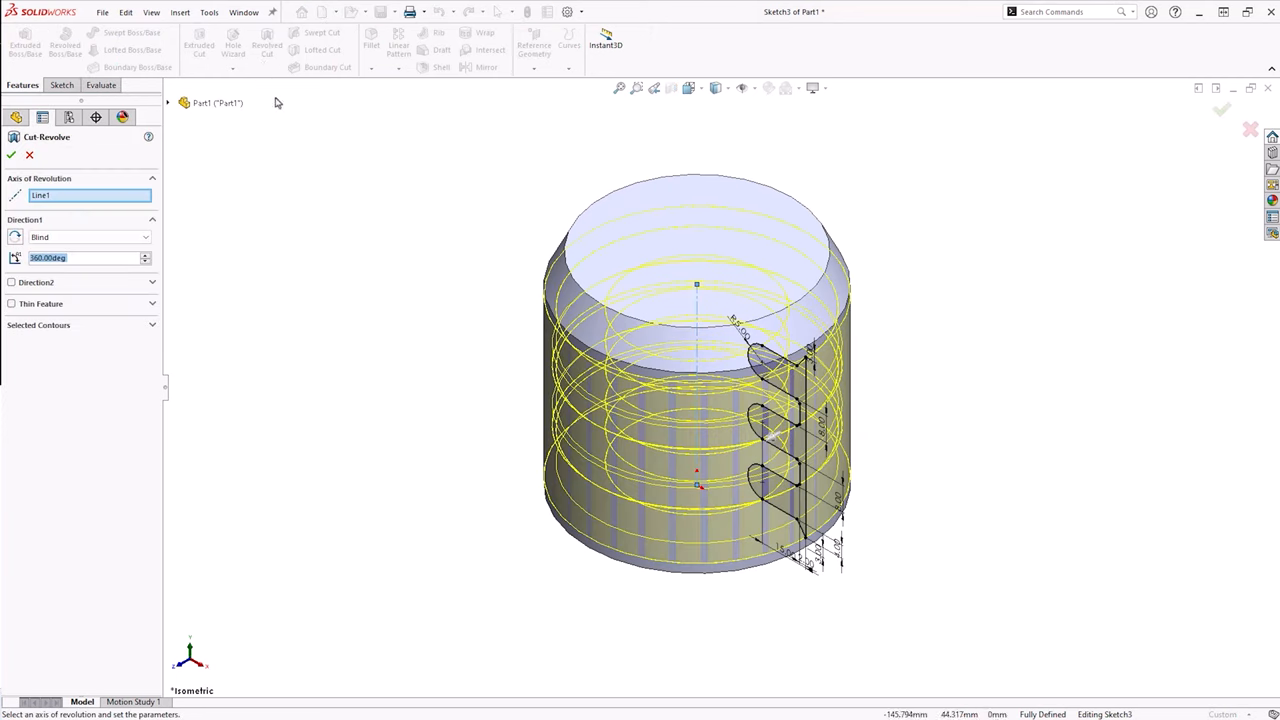
{"action": "mouse_move", "coordinate": [146, 244]}
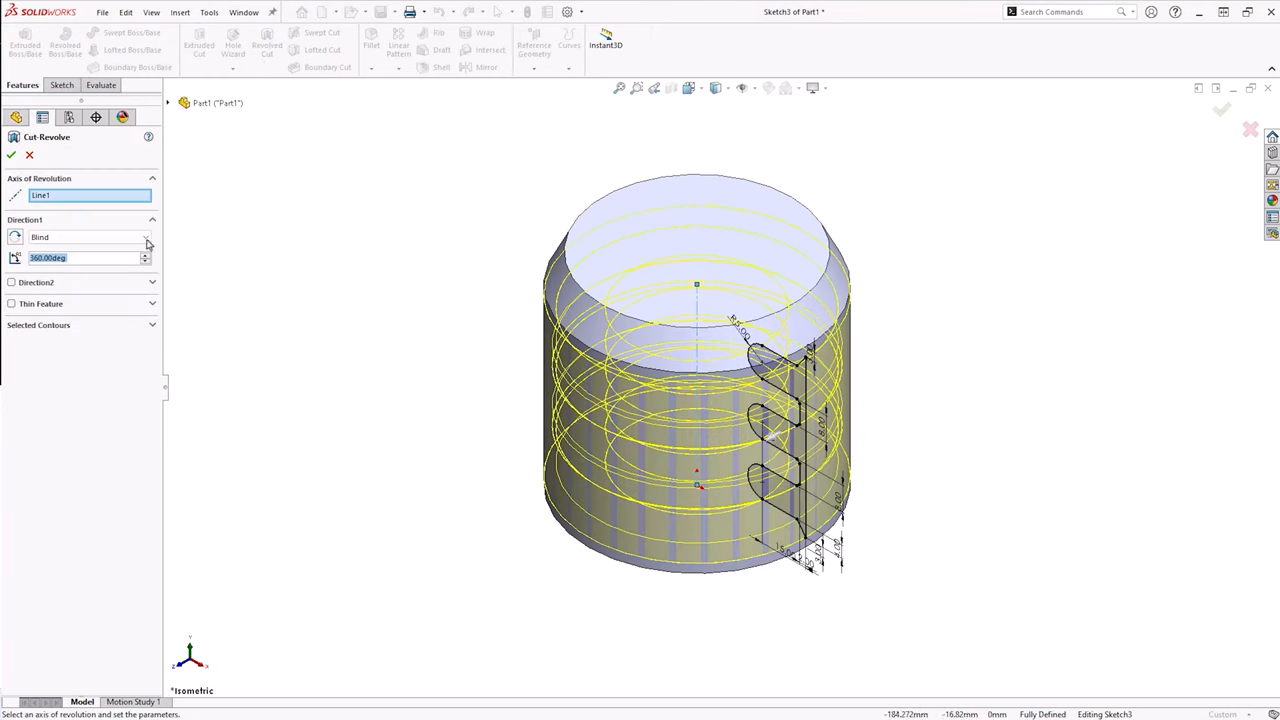